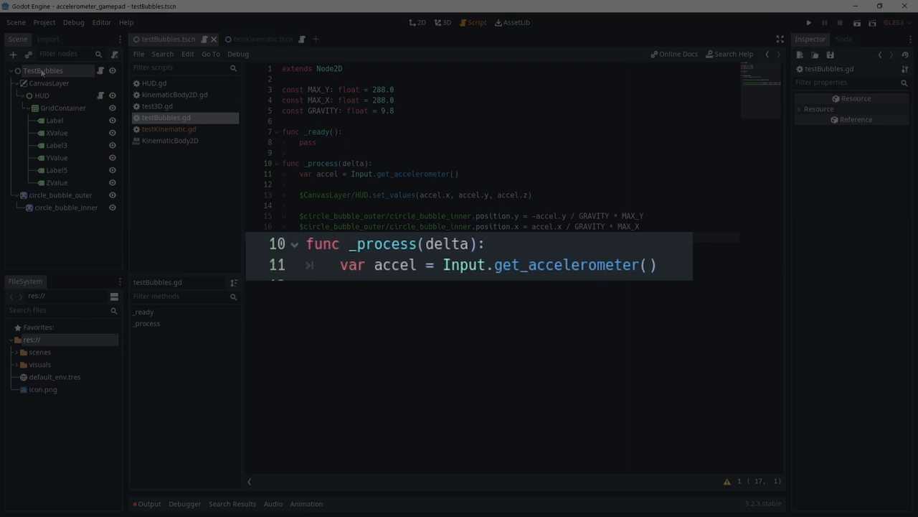
Switch to the 2D workspace to show the TestBubbles scene with its green bubble.
click(419, 22)
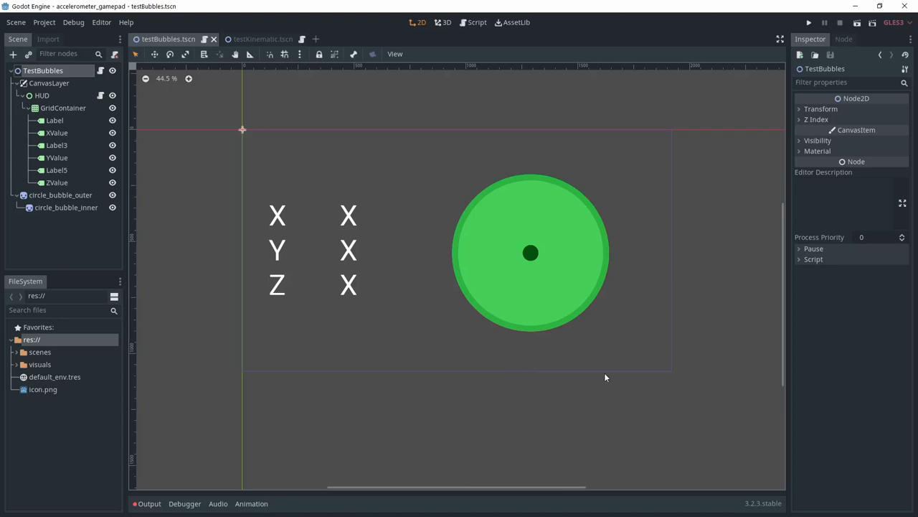
mouse_move(291, 213)
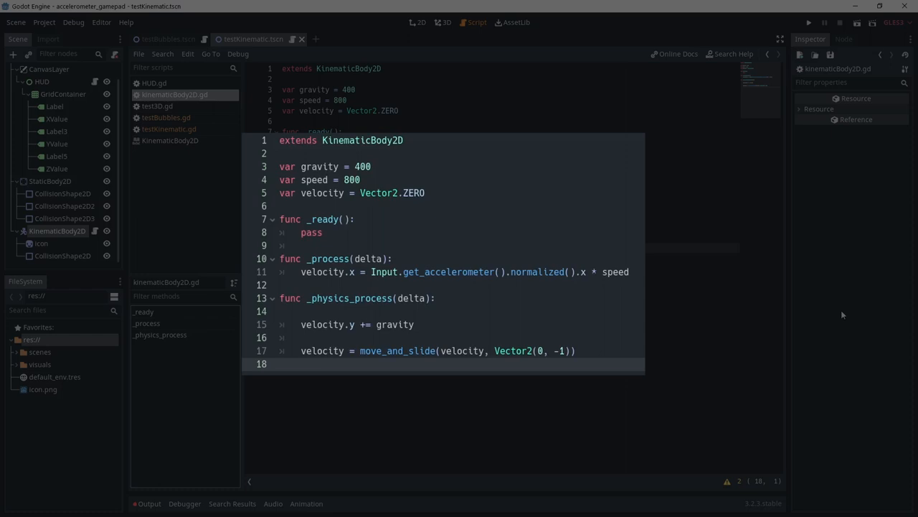
mouse_move(834, 314)
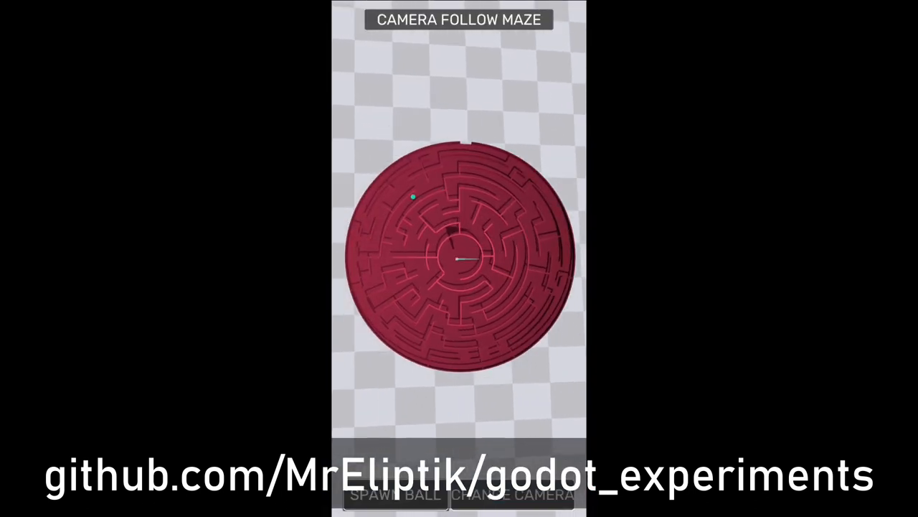
click(512, 496)
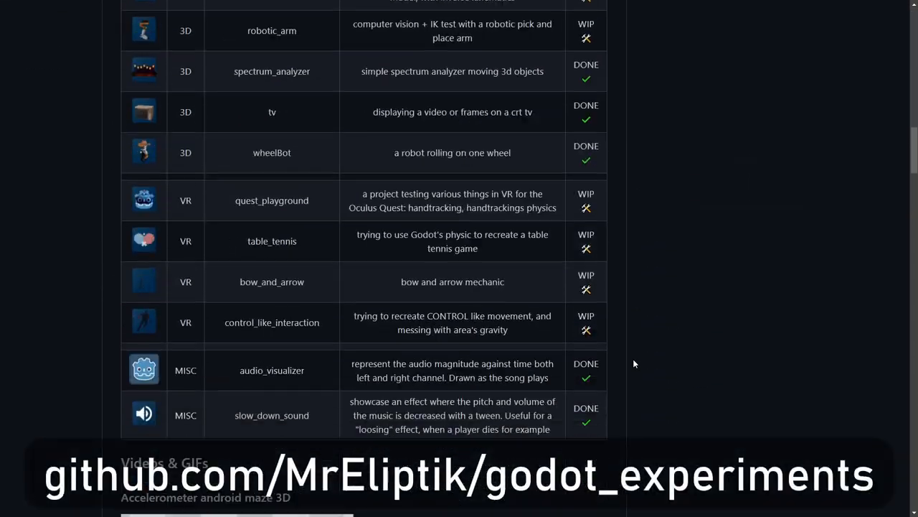
Scroll the godot_experiments README past the project table to the Balloon_deploy demo.
scroll(down, 3)
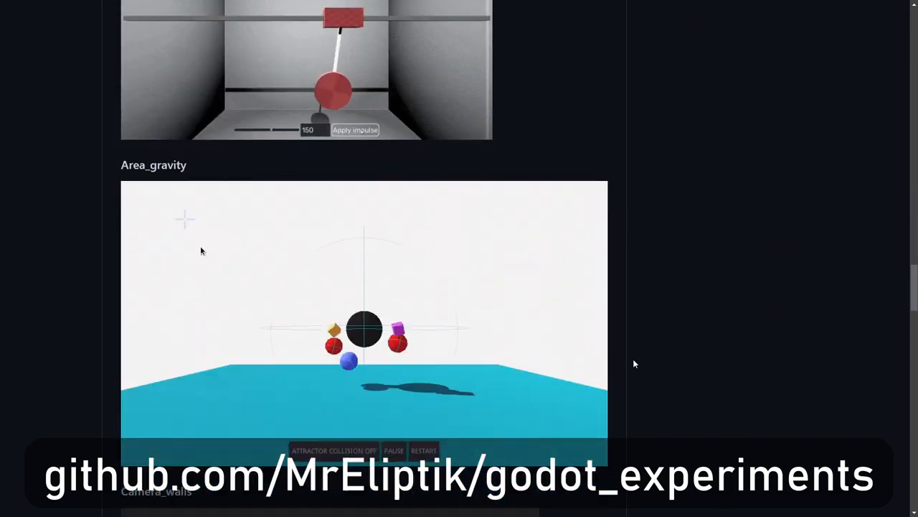
scroll(down, 3)
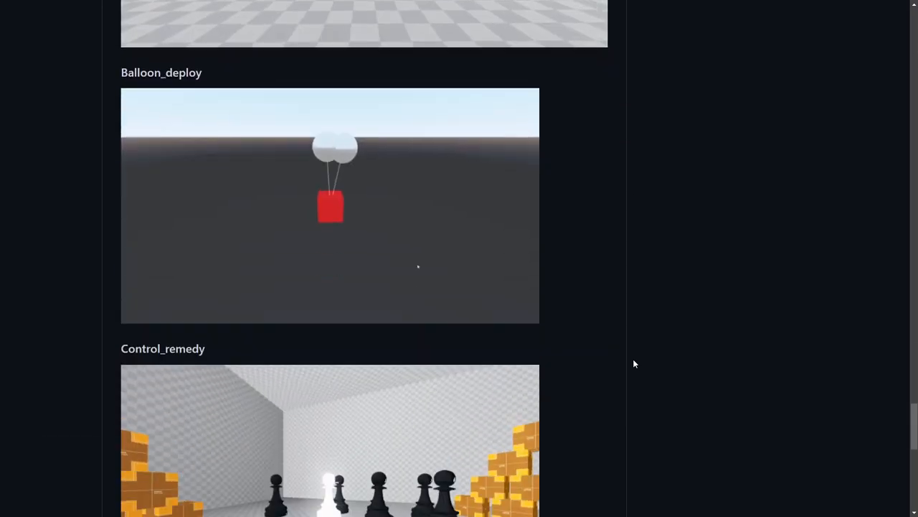